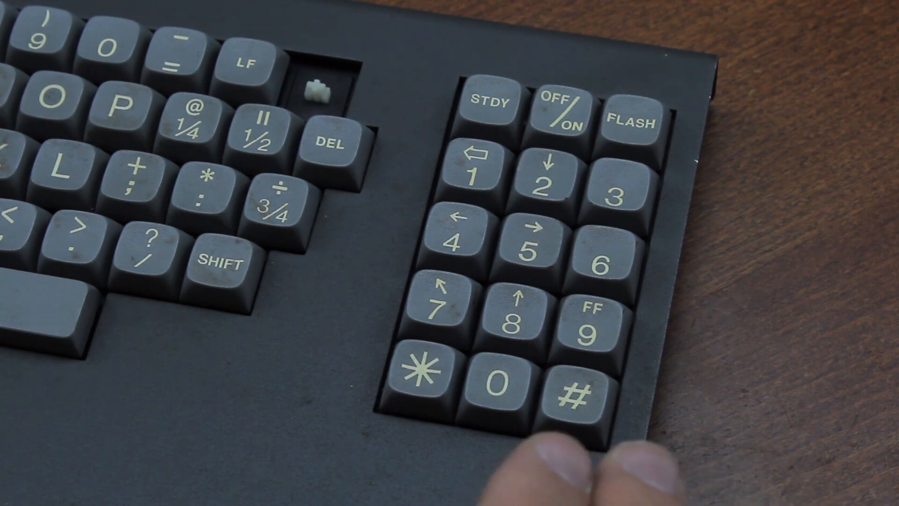
left_click(497, 381)
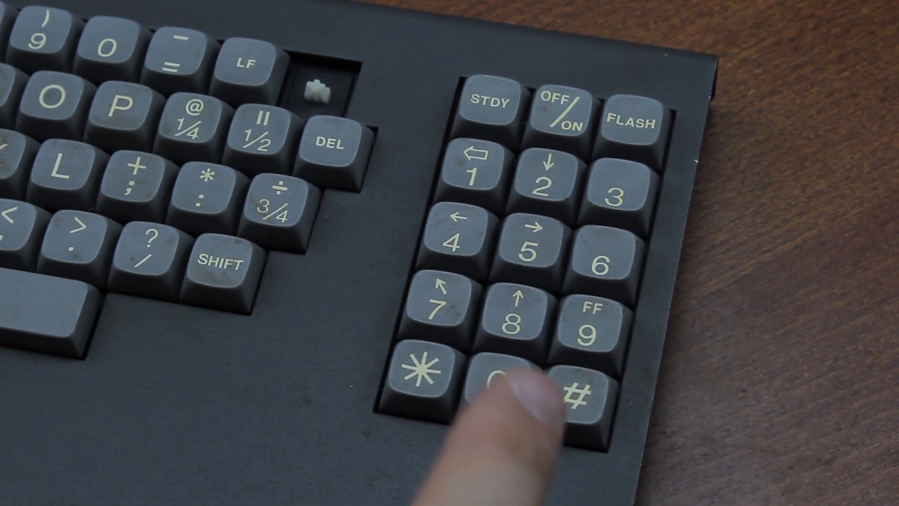